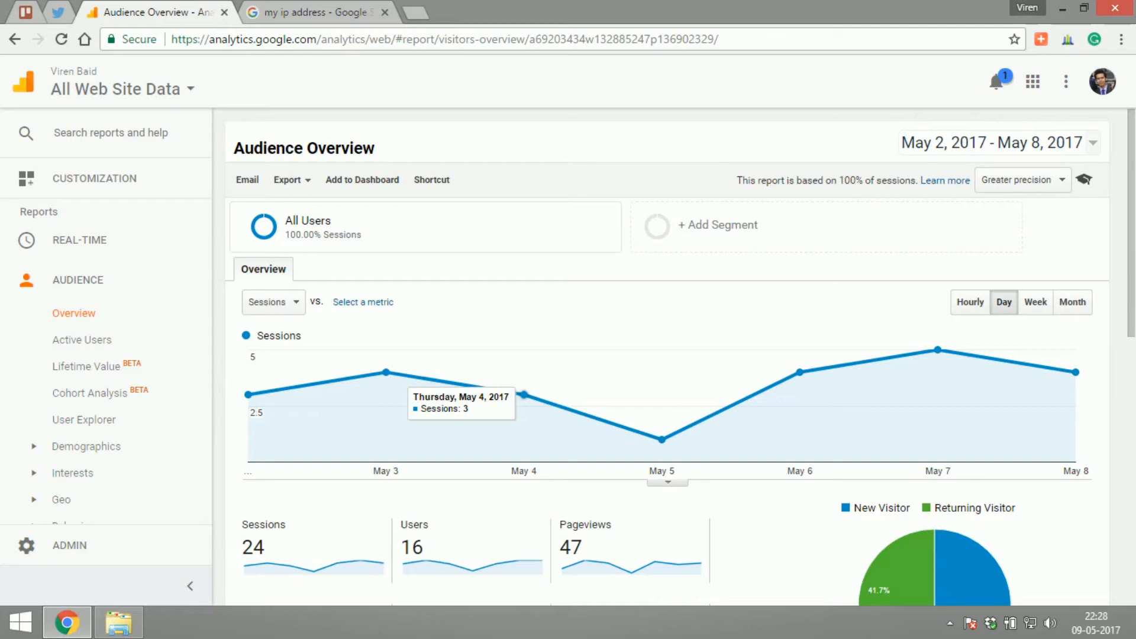
mouse_move(468, 380)
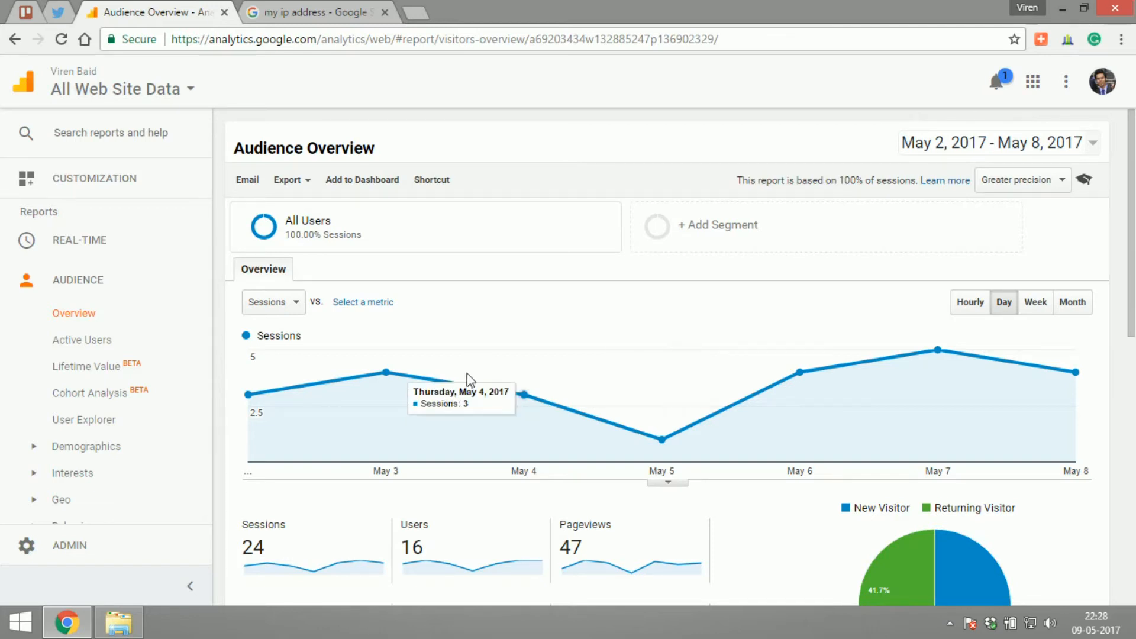
mouse_move(90, 550)
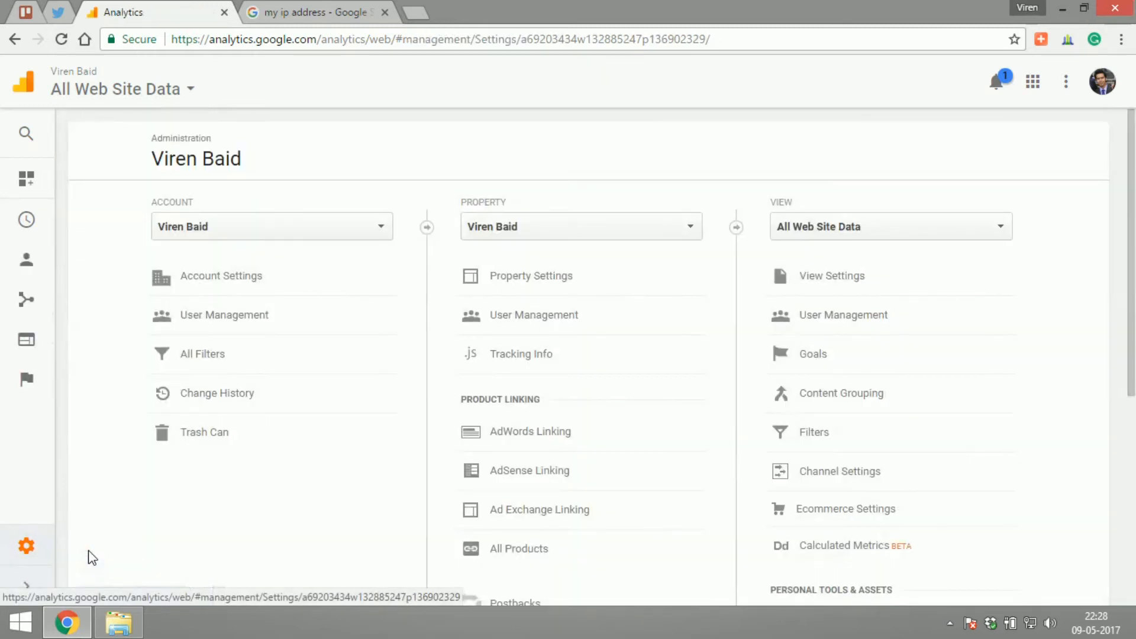
mouse_move(622, 182)
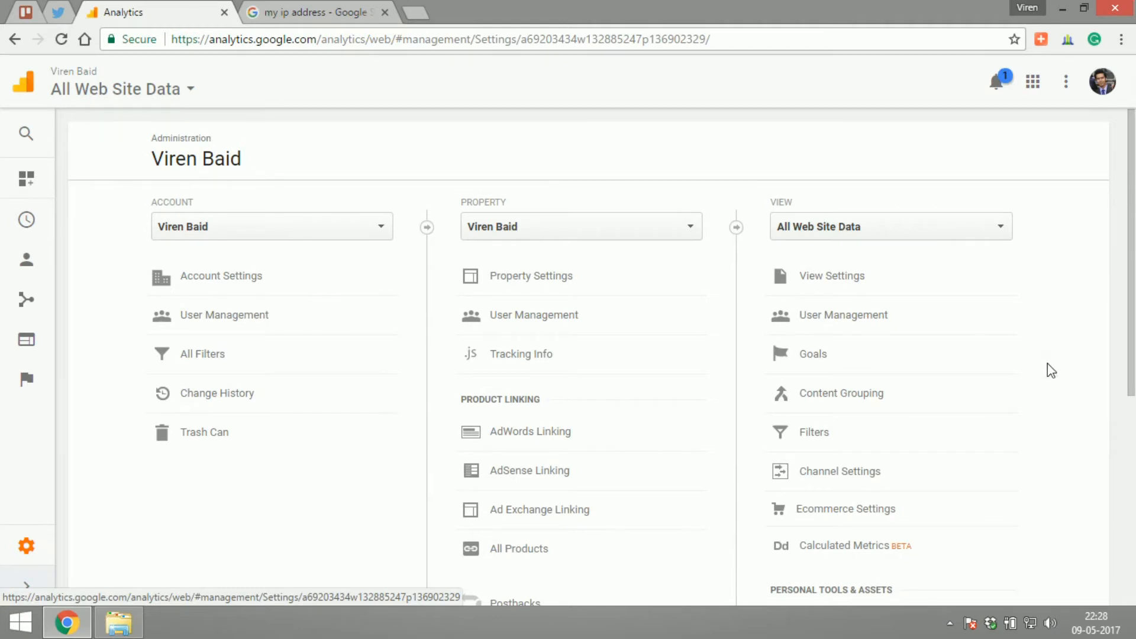
Open the All Web Site Data view's empty Filters list and begin adding a filter.
click(813, 432)
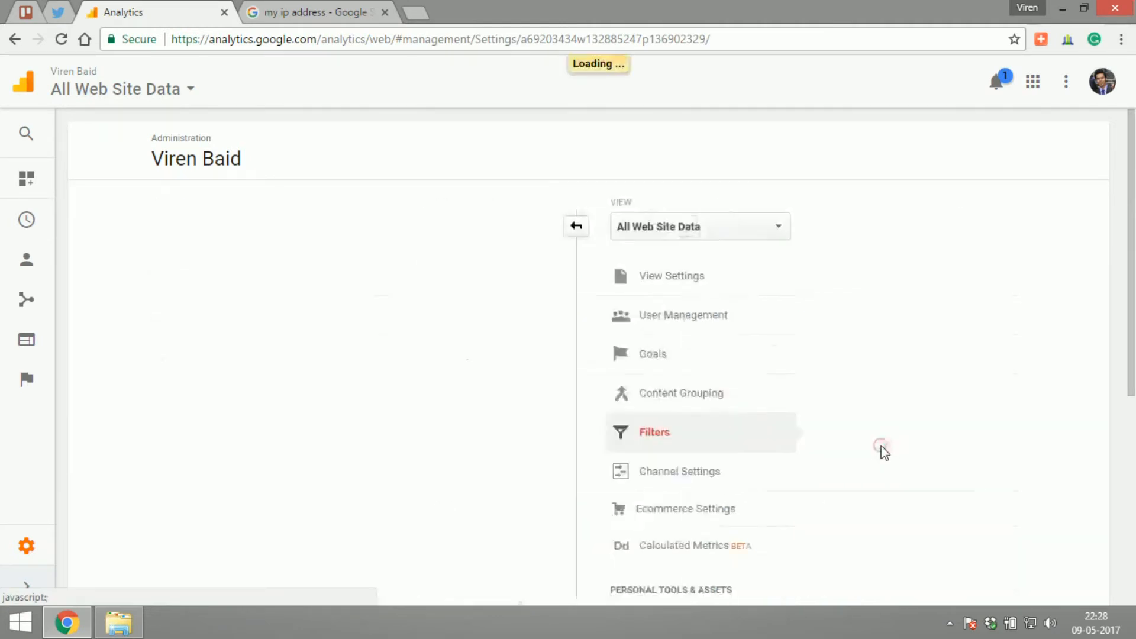
click(653, 432)
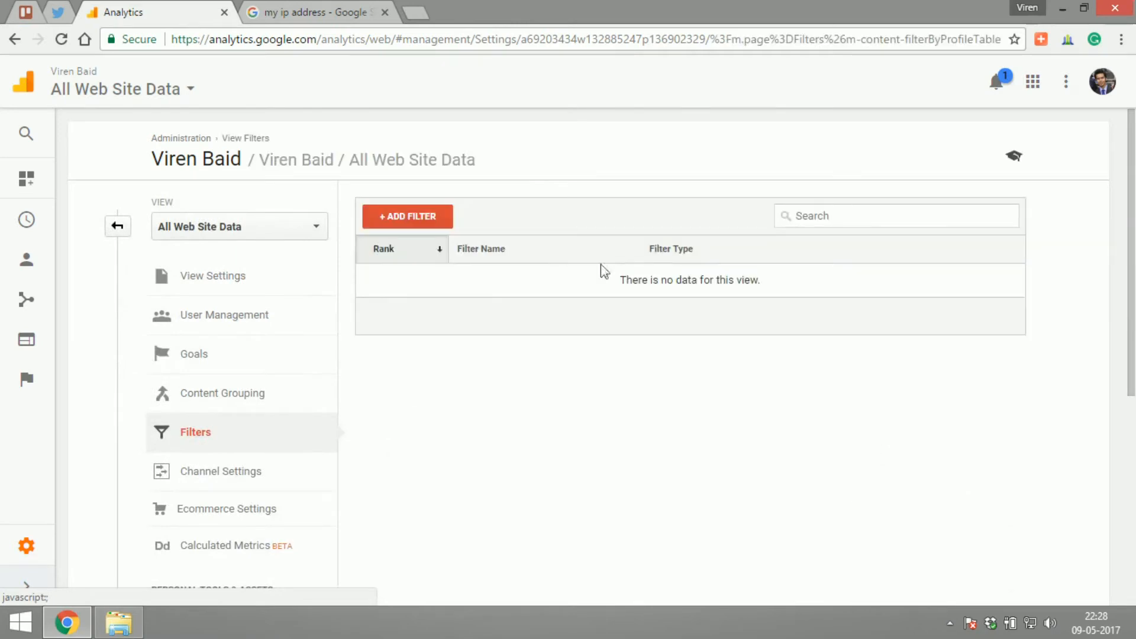
click(407, 216)
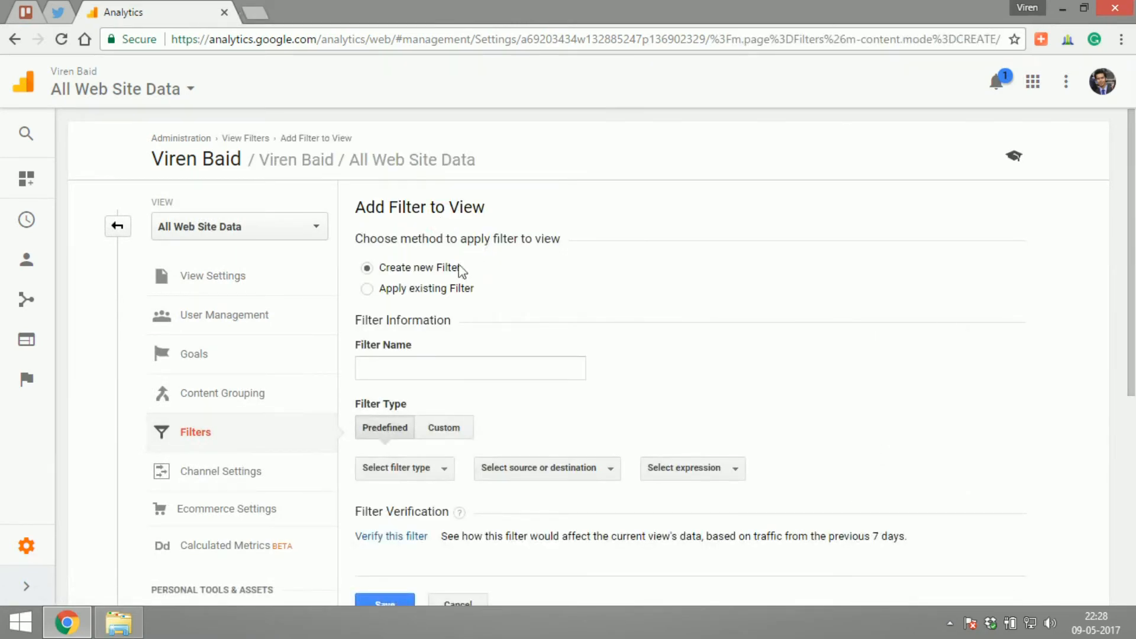
Name the new filter 'Remove Internal Traffic'.
click(469, 367)
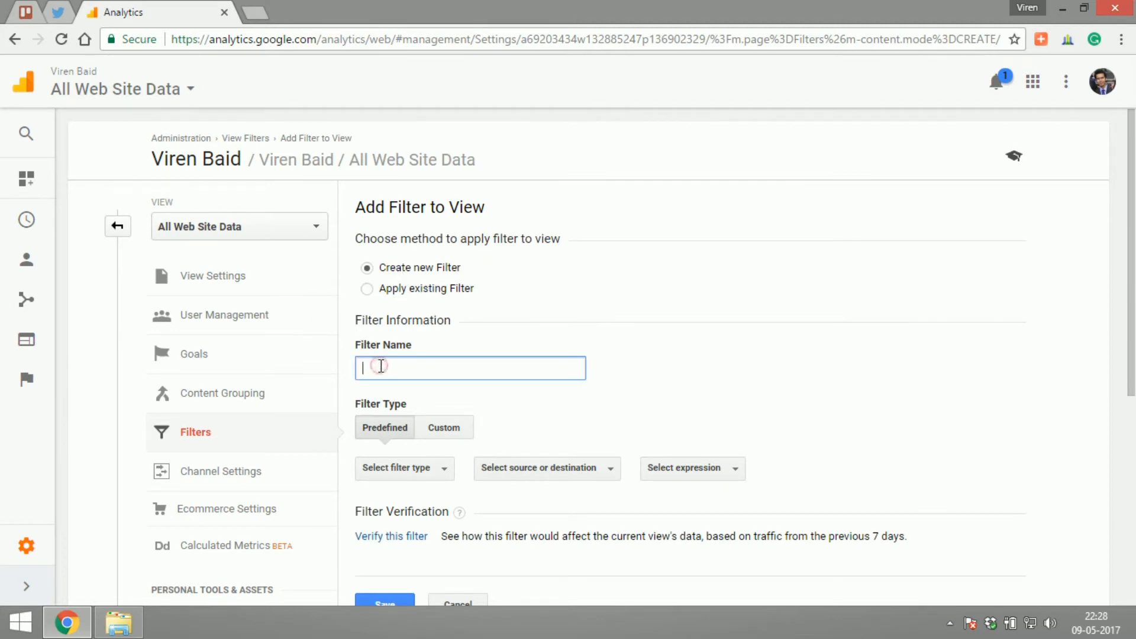
text(Remove Int)
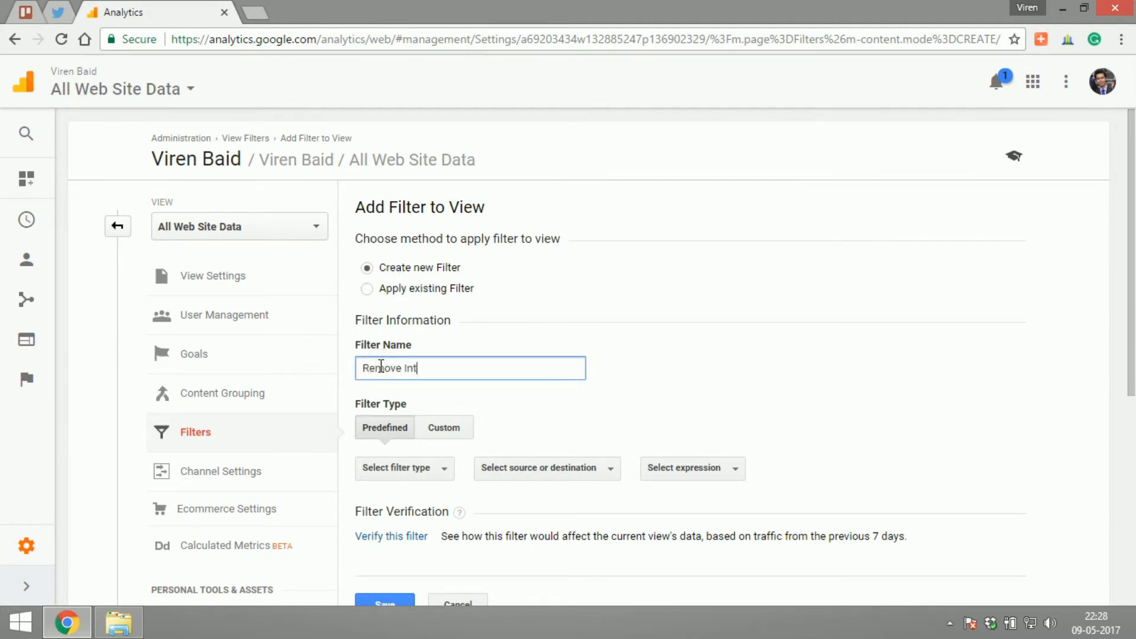
text(ernal Traffic)
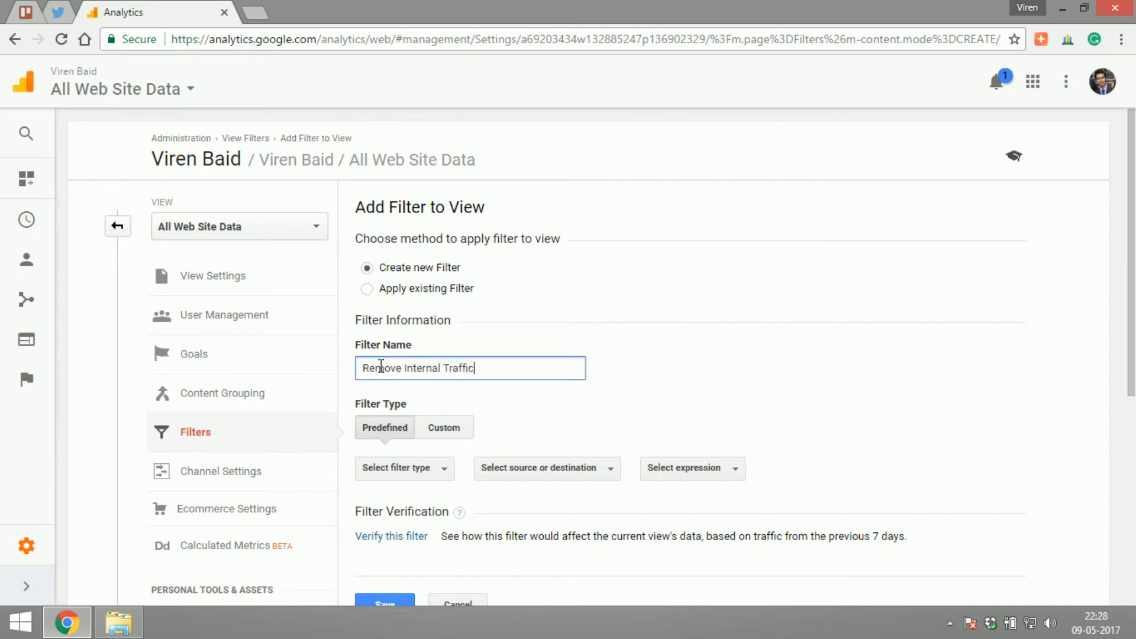
scroll(down, 3)
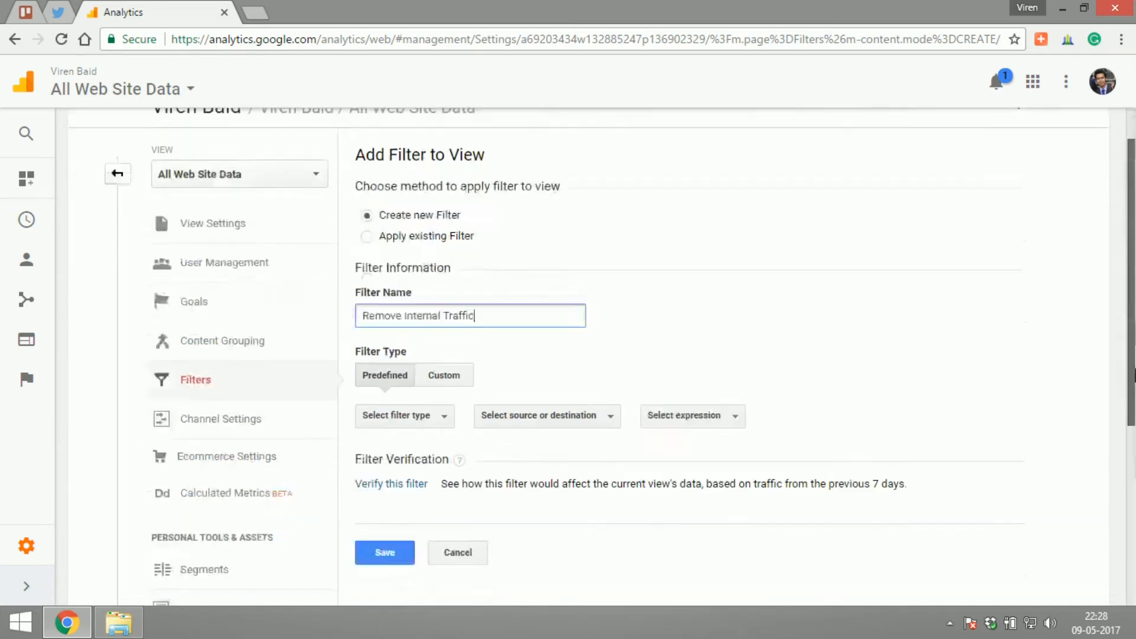
scroll(down, 3)
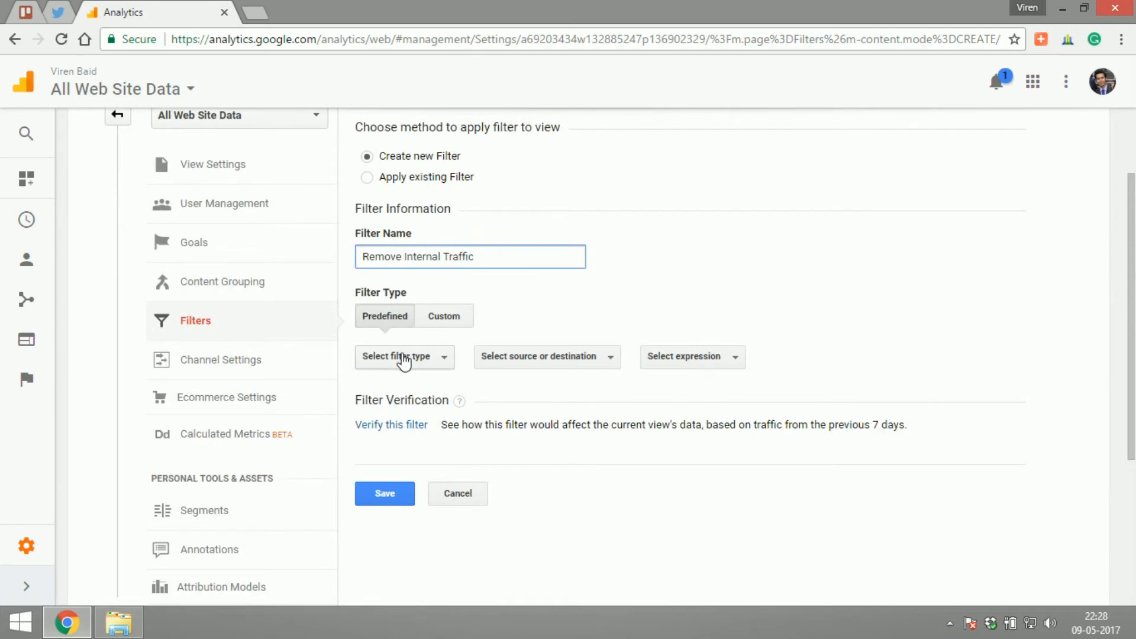
Set the predefined filter to Exclude traffic from IP addresses that are equal to.
click(403, 356)
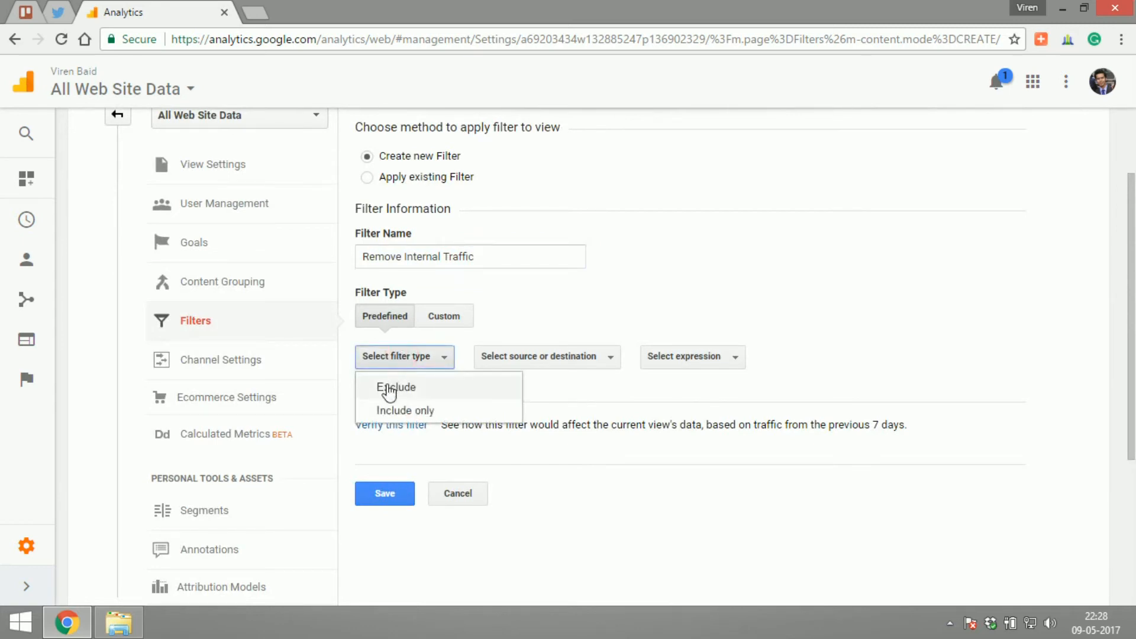
click(397, 387)
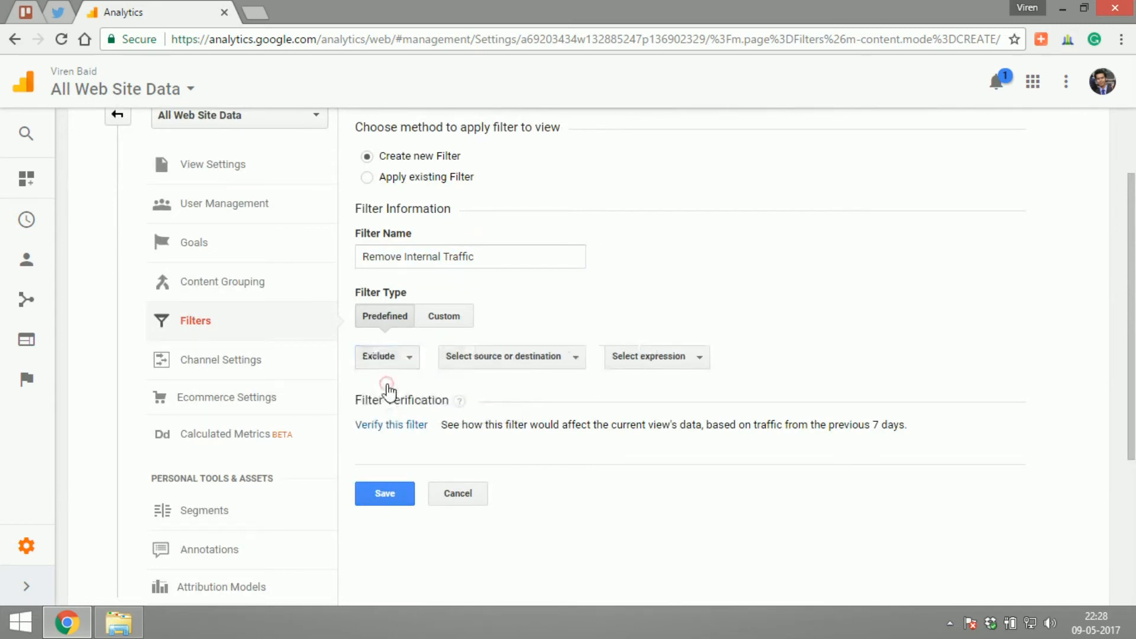
click(511, 356)
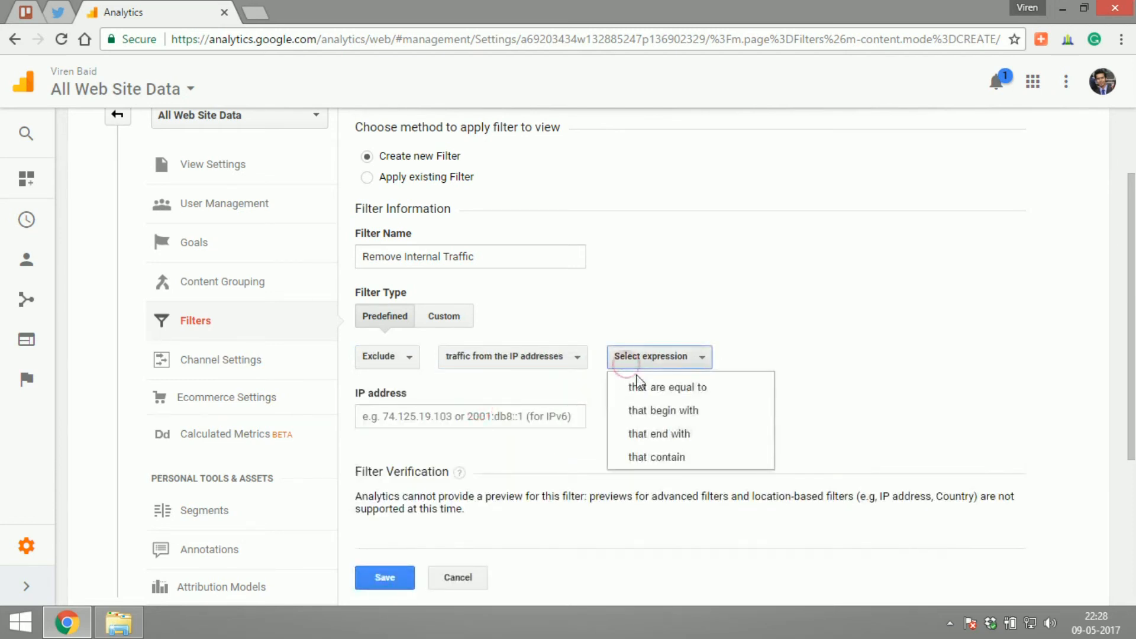
click(667, 386)
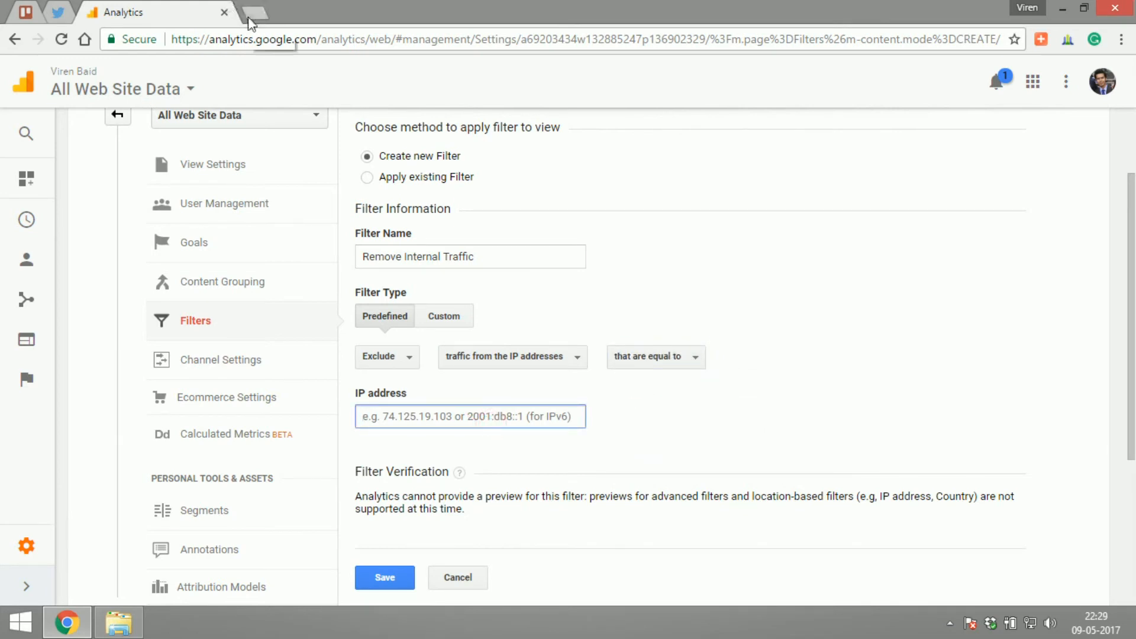
Search 'my ip address' in a new browser tab to find the public IP.
click(254, 12)
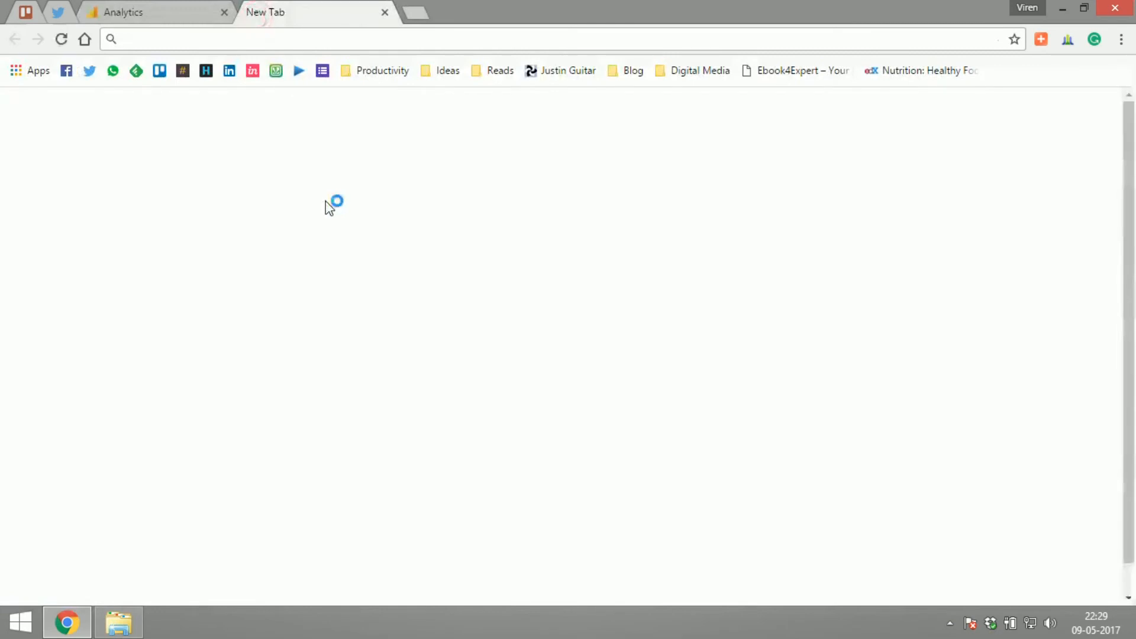
text(my i[ ad)
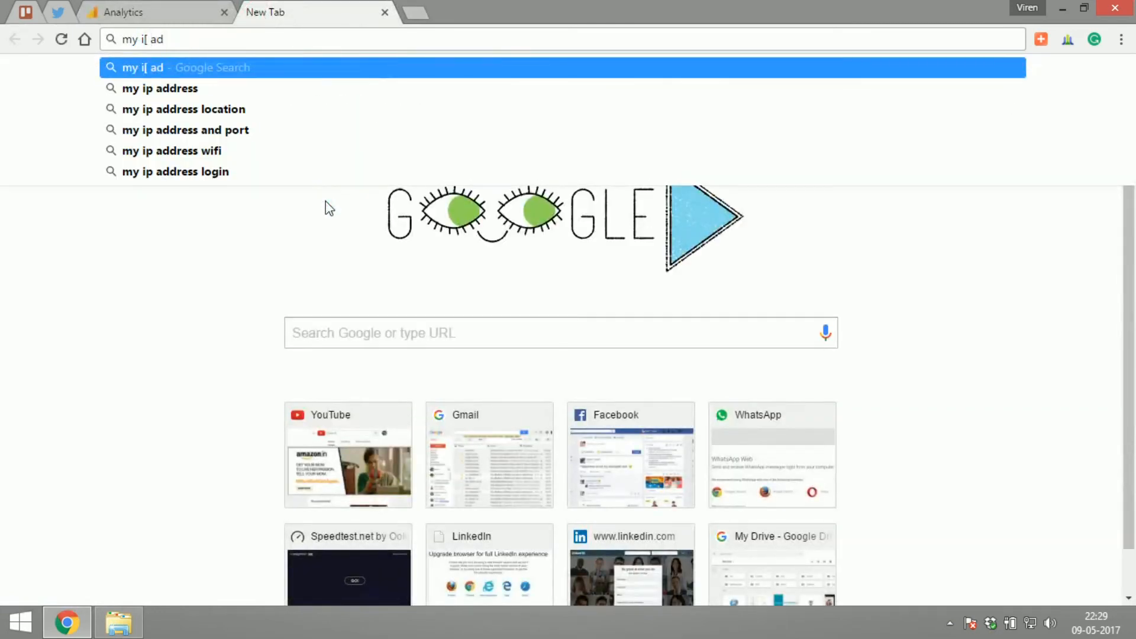
click(161, 87)
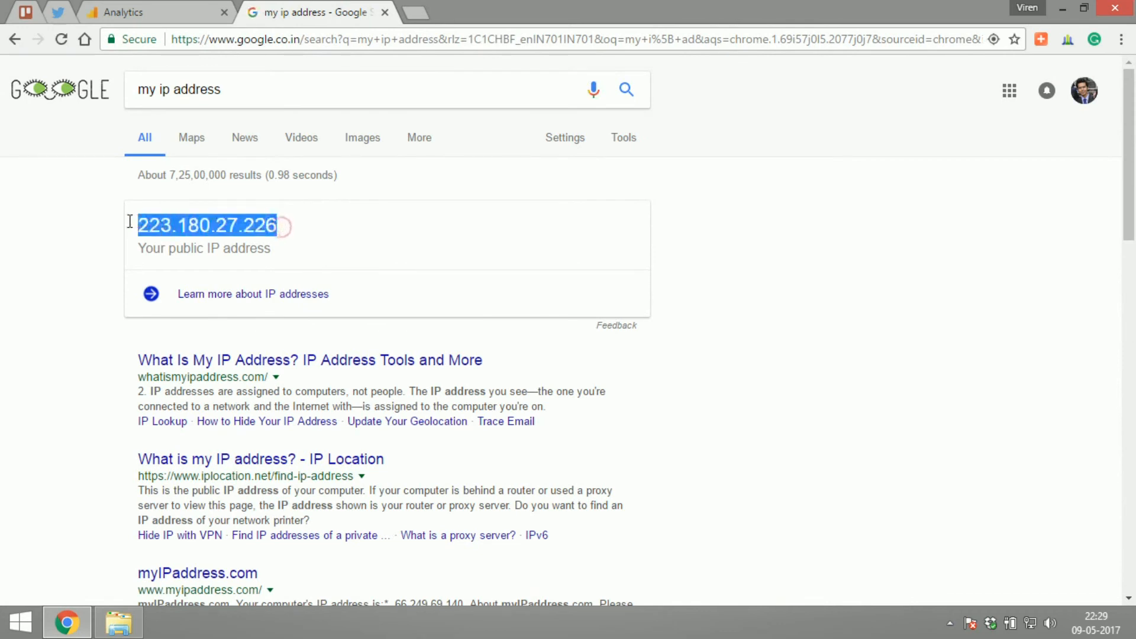
Enter IP 223.180.27.226 in the filter and save Remove Internal Traffic.
click(130, 12)
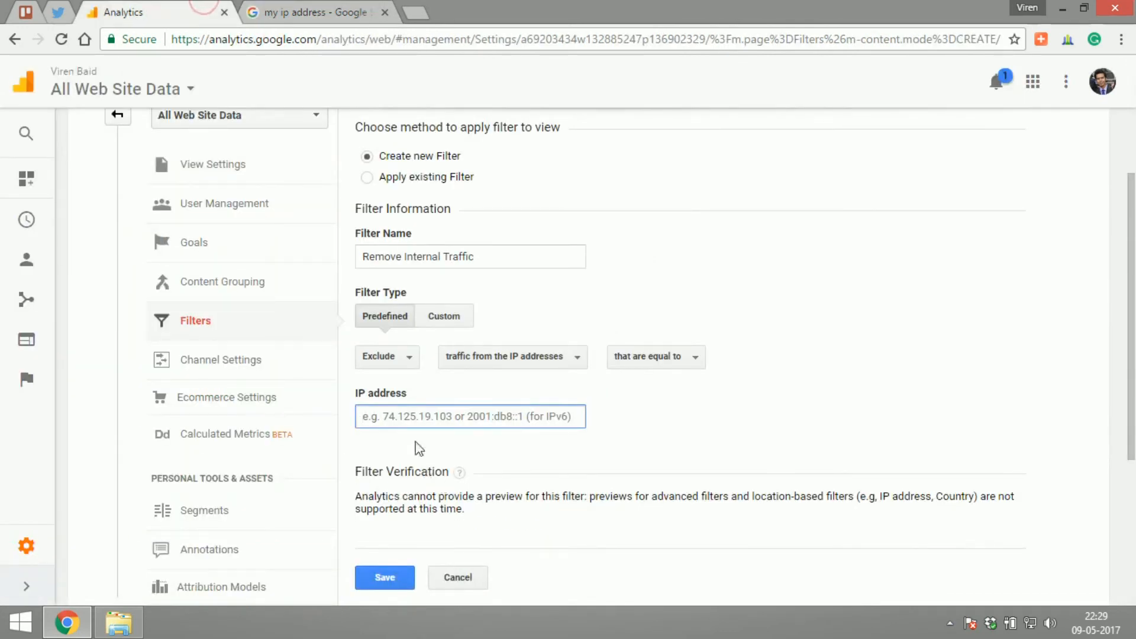
text(223.180.27.226)
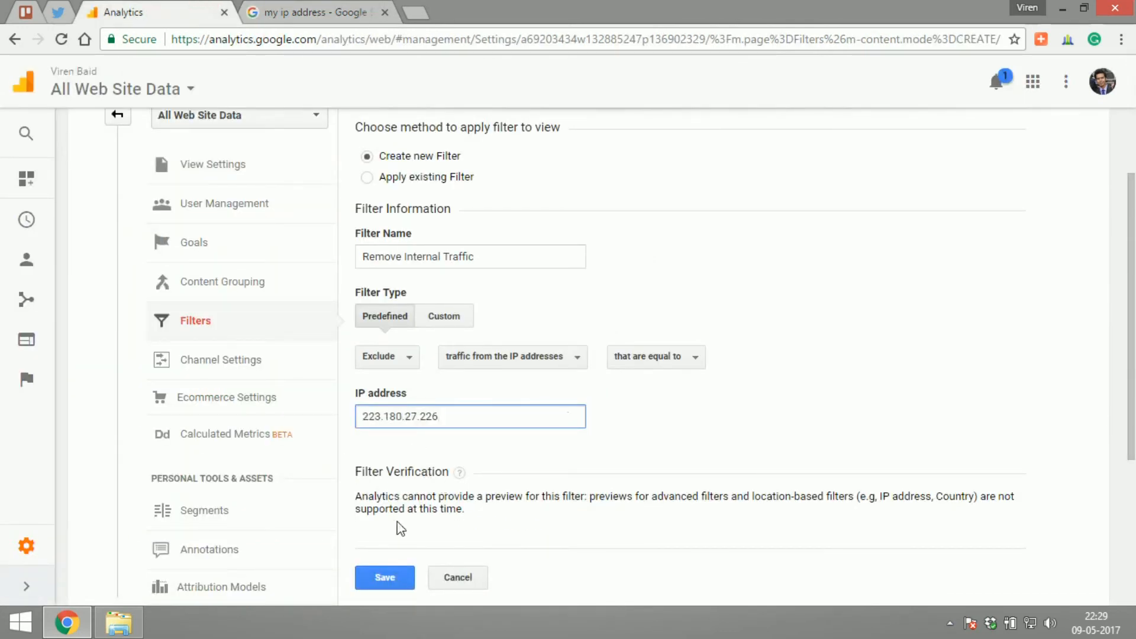
click(384, 578)
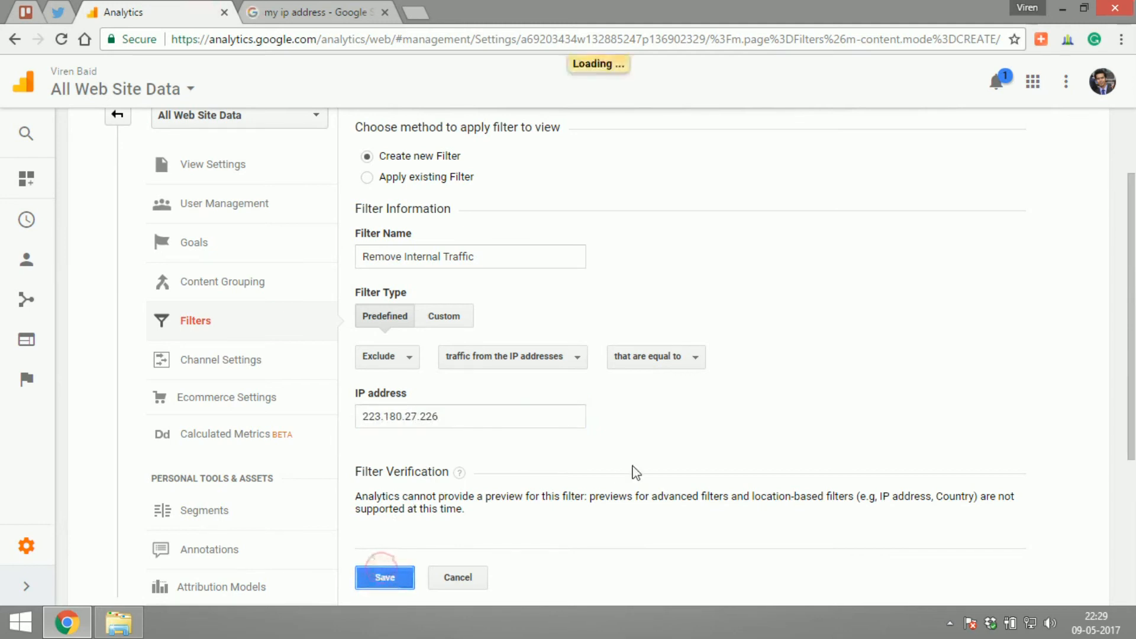
click(385, 577)
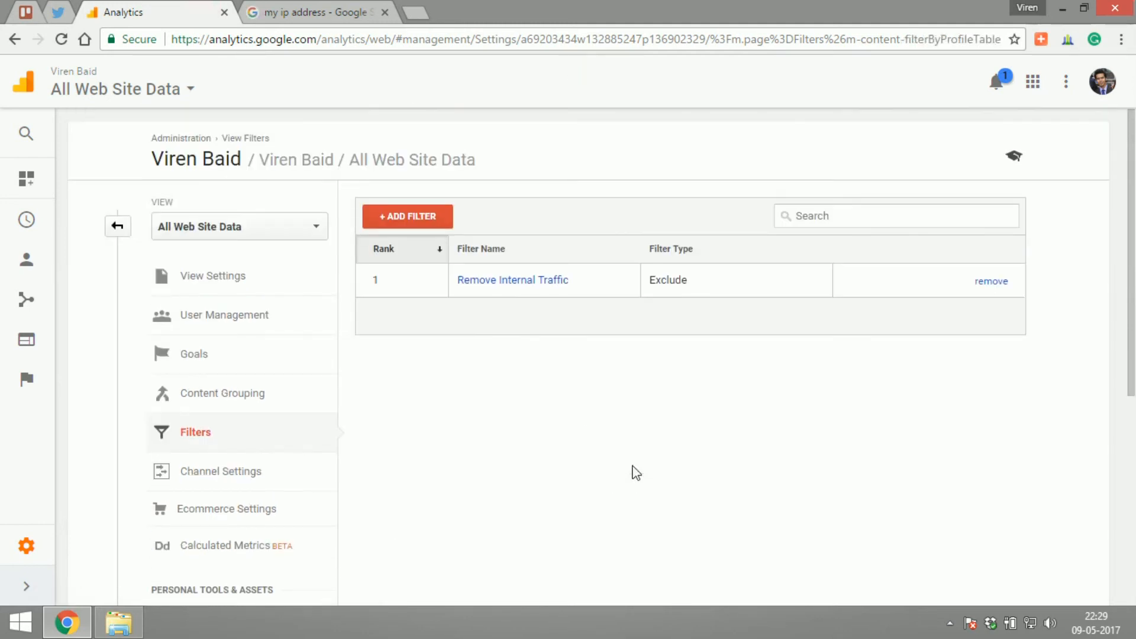